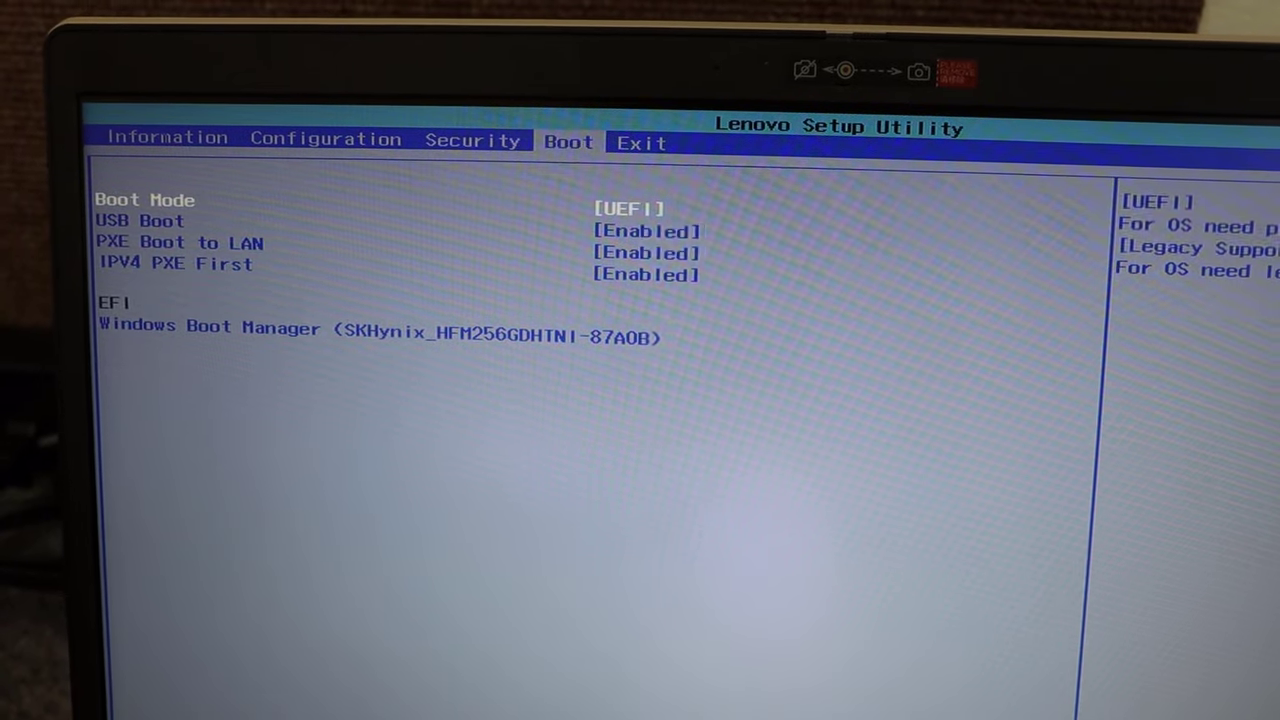
- Exit BIOS setup saving changes, confirming the Setup Confirmation prompt
{"action": "left_click", "coordinate": [625, 143]}
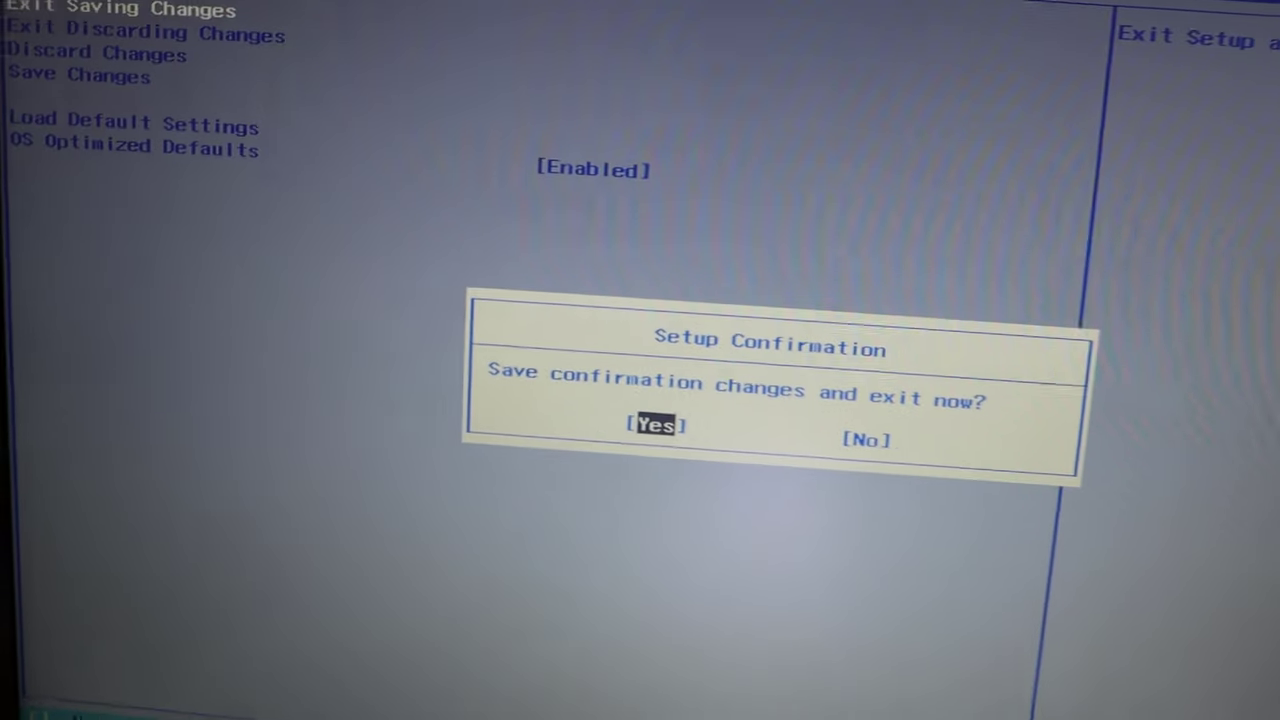
{"action": "key", "text": "Enter"}
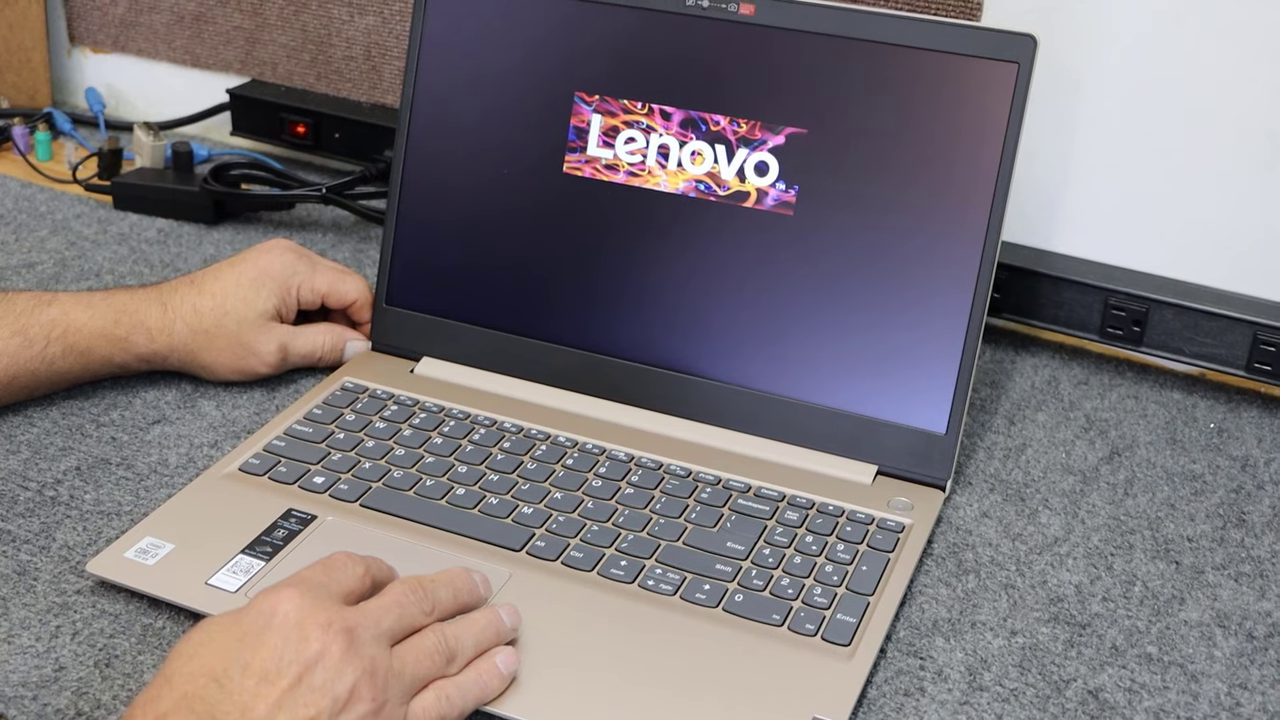